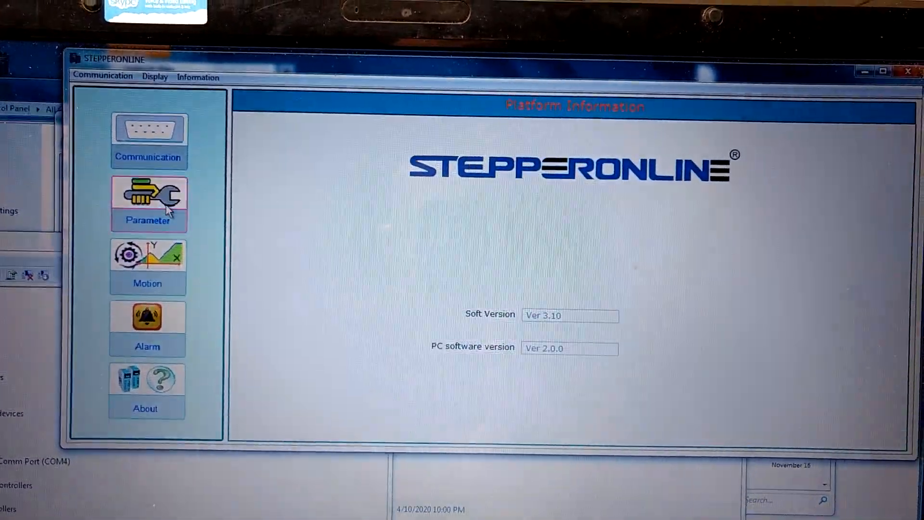
# - Set parameter 4 'Allowed max position error' to 40 and write it to the drive
pyautogui.click(149, 203)
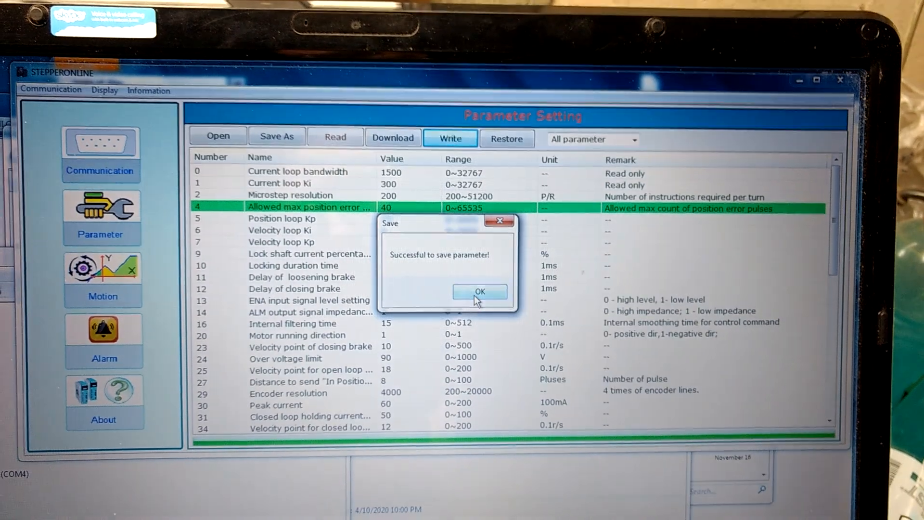
# - Dismiss the save confirmation and clear alarm 32 (position following error)
pyautogui.click(479, 291)
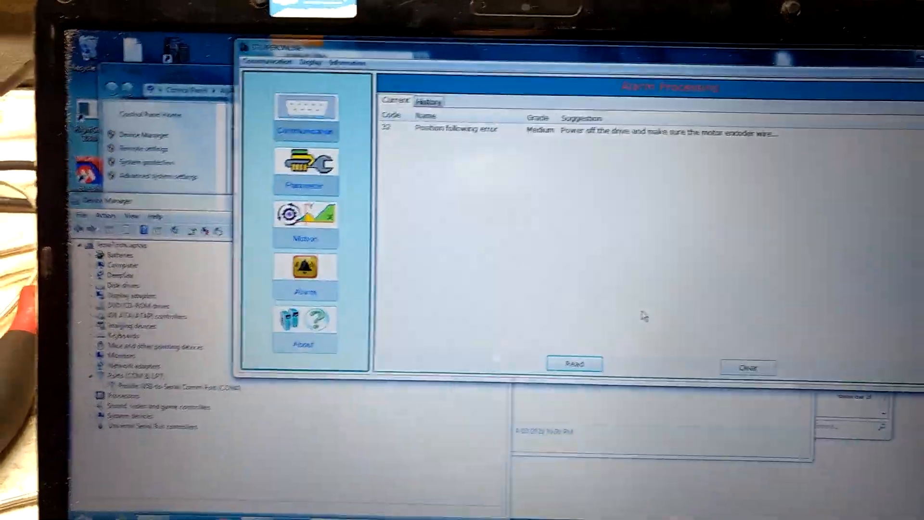
pyautogui.click(751, 356)
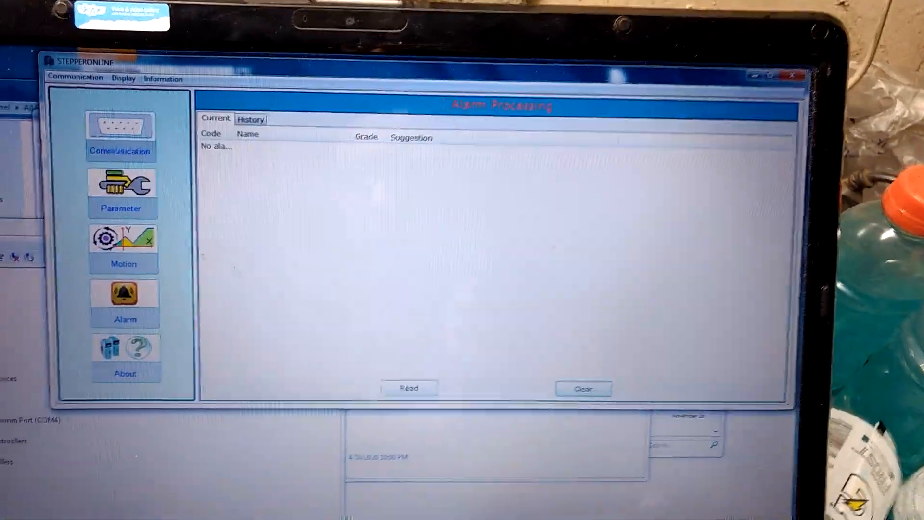
# - Review the parameter list, select Microstep resolution, and move to Run Testing
pyautogui.click(122, 192)
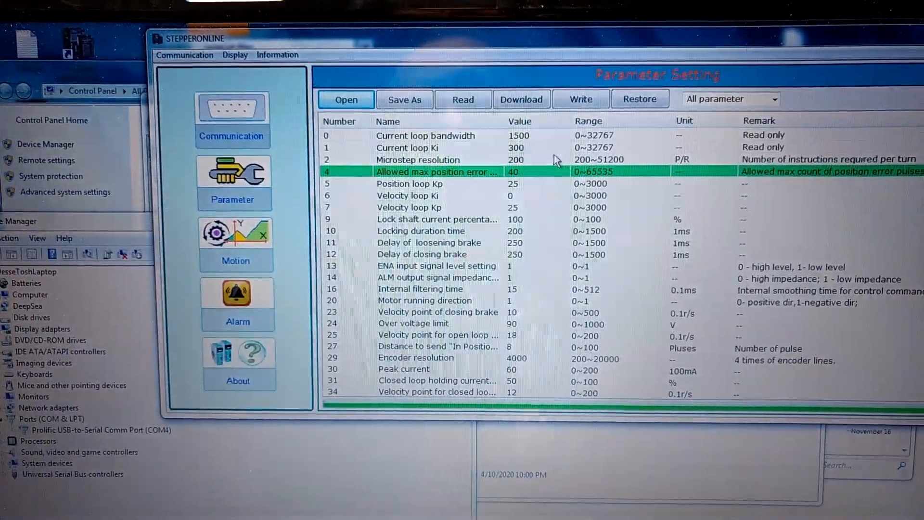
pyautogui.click(440, 156)
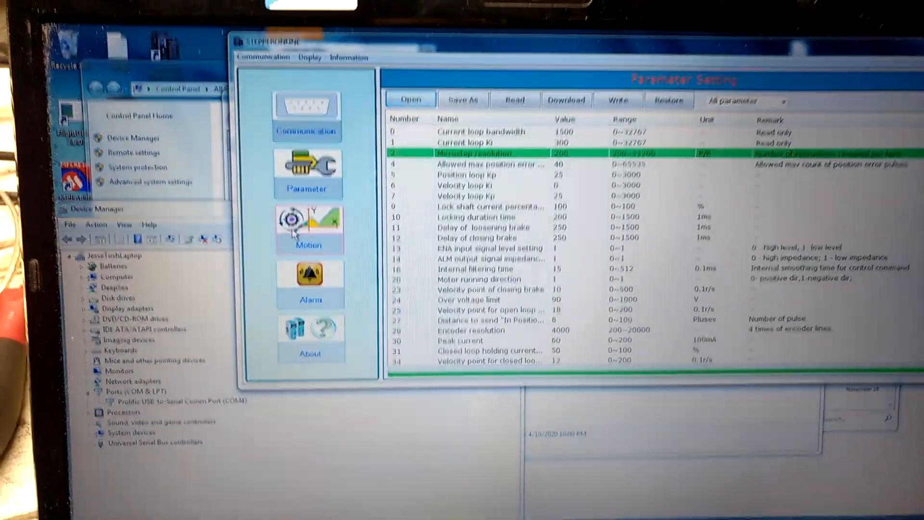
pyautogui.click(308, 229)
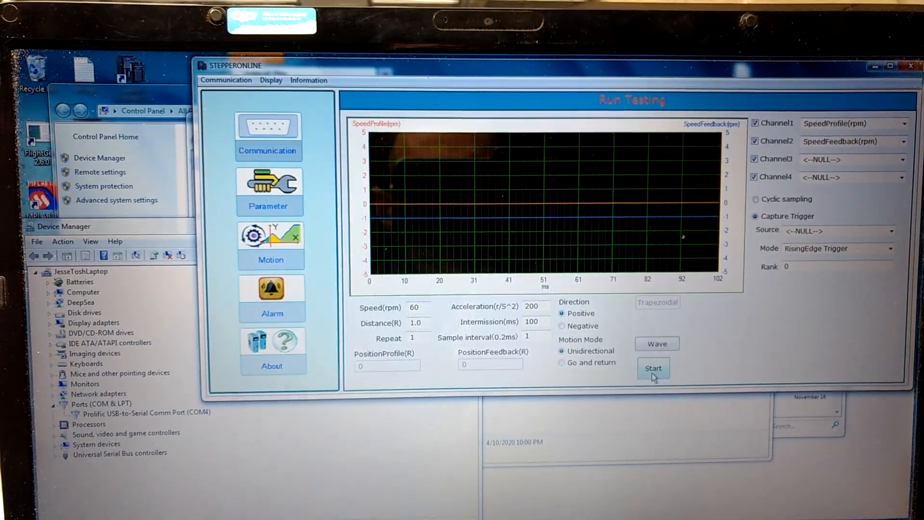
pyautogui.click(652, 368)
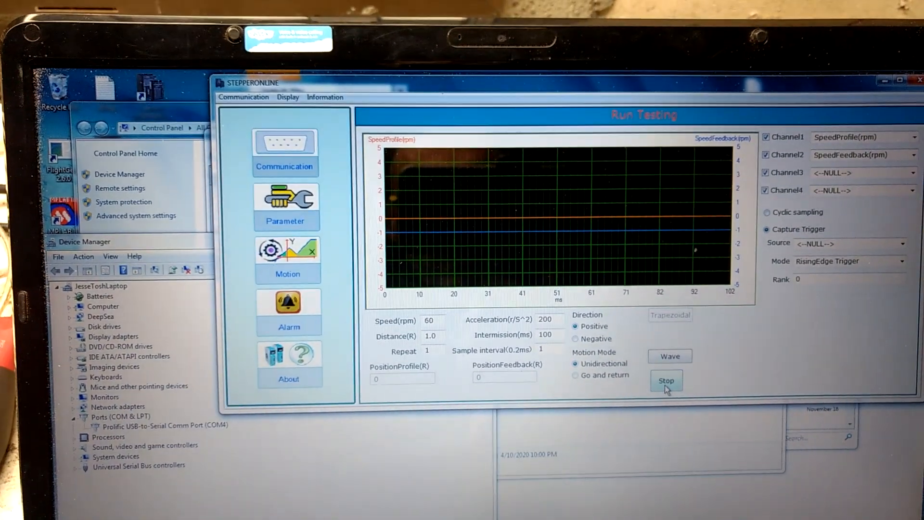
pyautogui.click(665, 380)
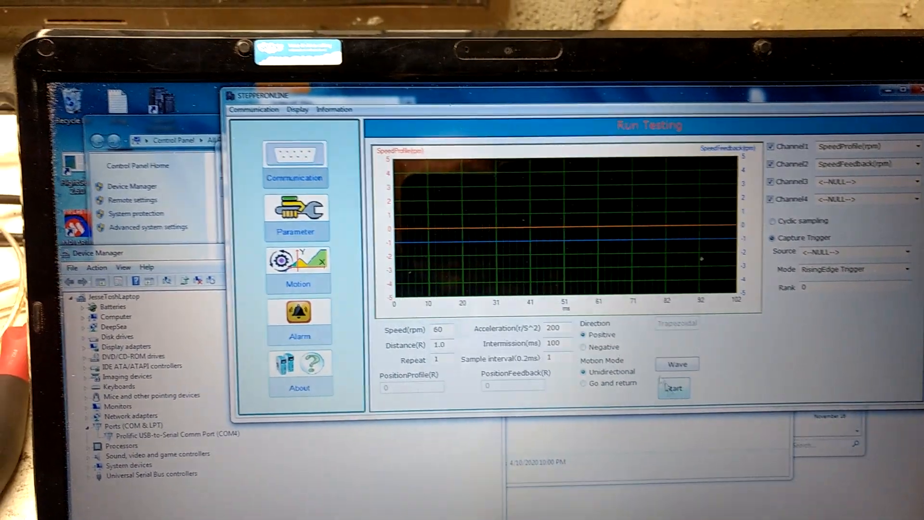
pyautogui.click(297, 216)
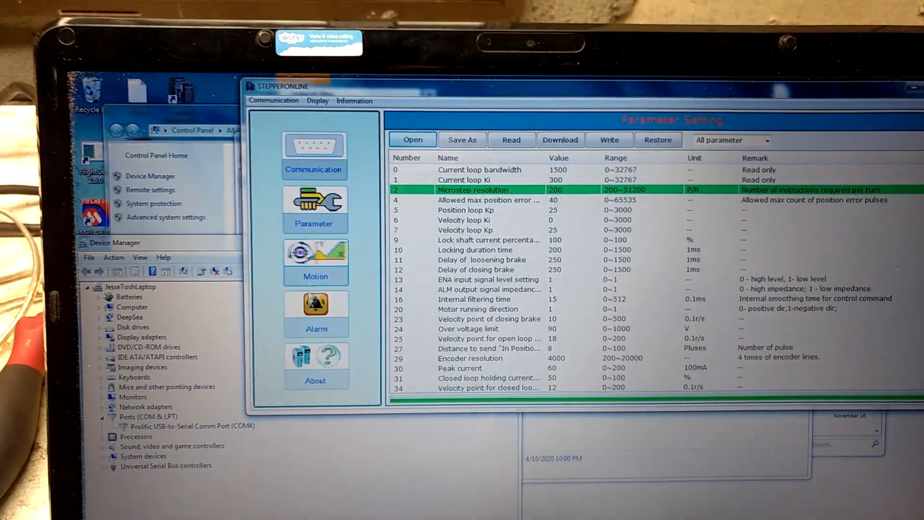
# - Confirm no alarms, then start a 60 rpm go-and-return test plotting speed feedback
pyautogui.click(316, 307)
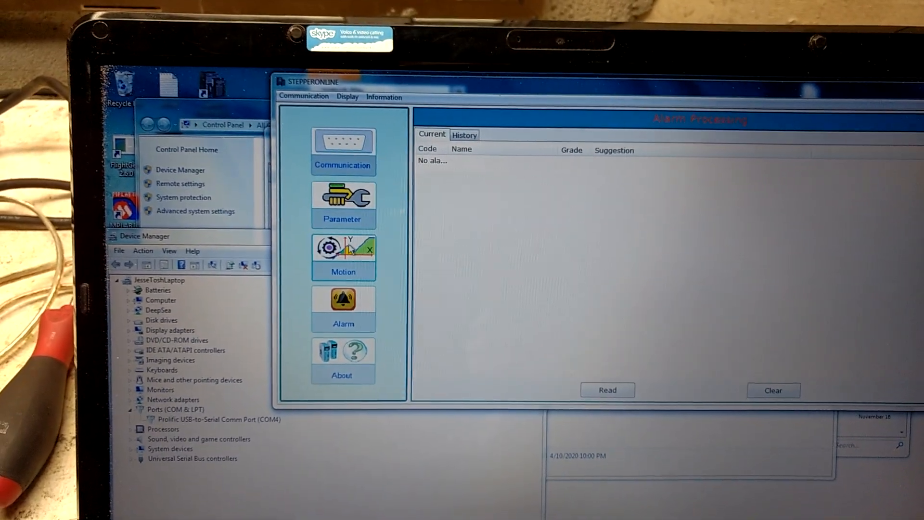
pyautogui.click(343, 256)
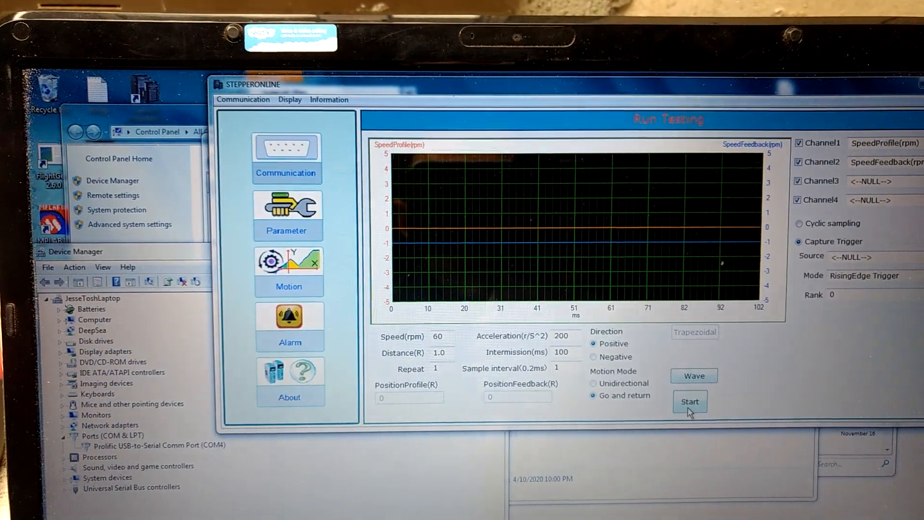
pyautogui.click(689, 402)
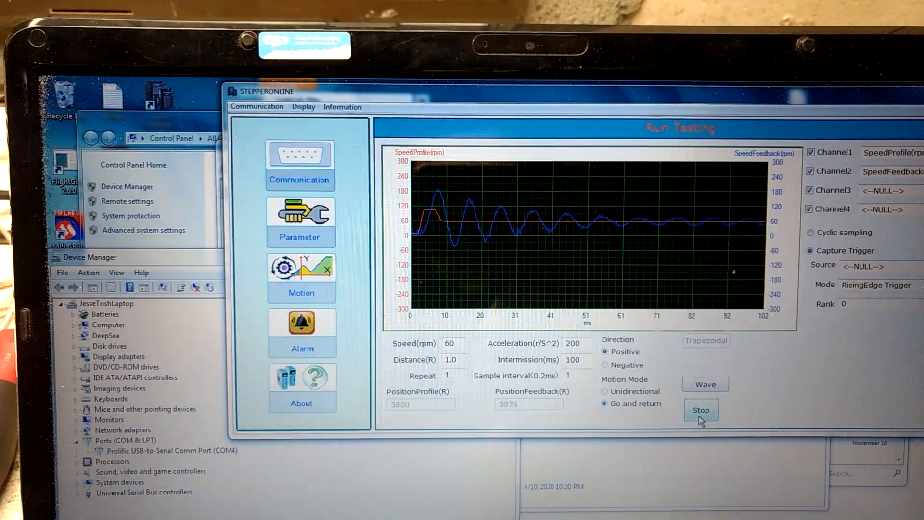